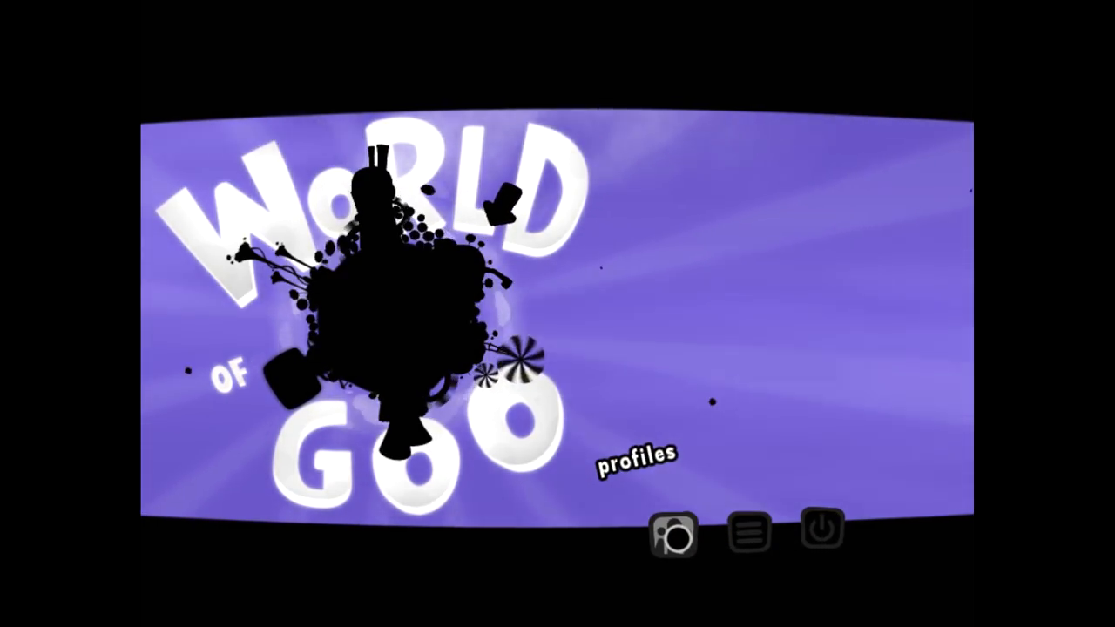
- Create a new player profile named 'Keith' from the title screen
{"action": "left_click", "coordinate": [636, 456]}
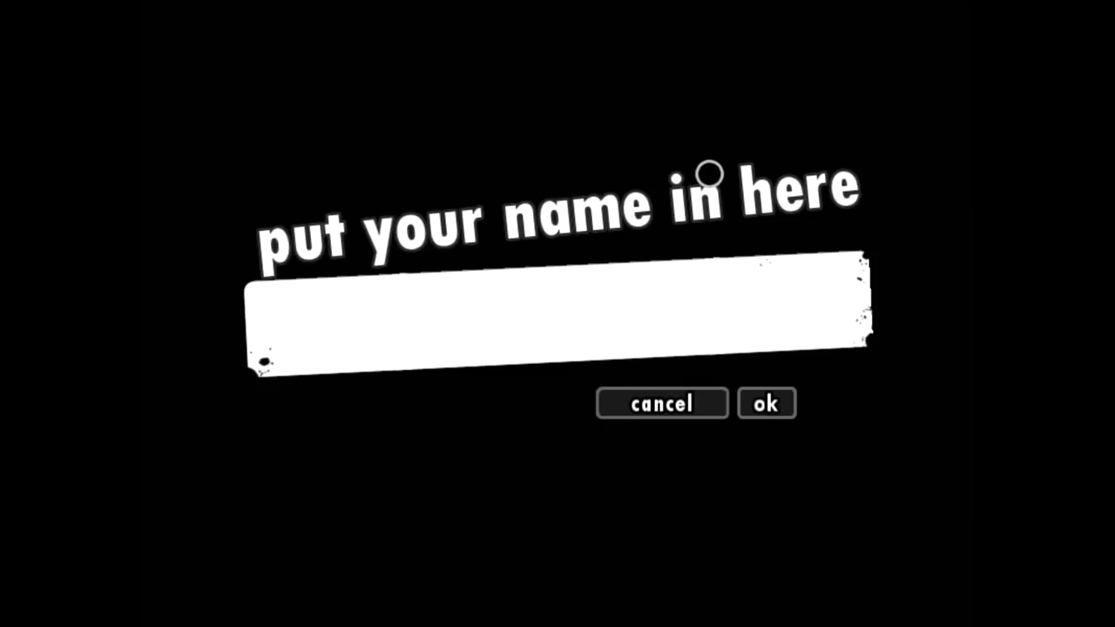
{"action": "type", "text": "Keith"}
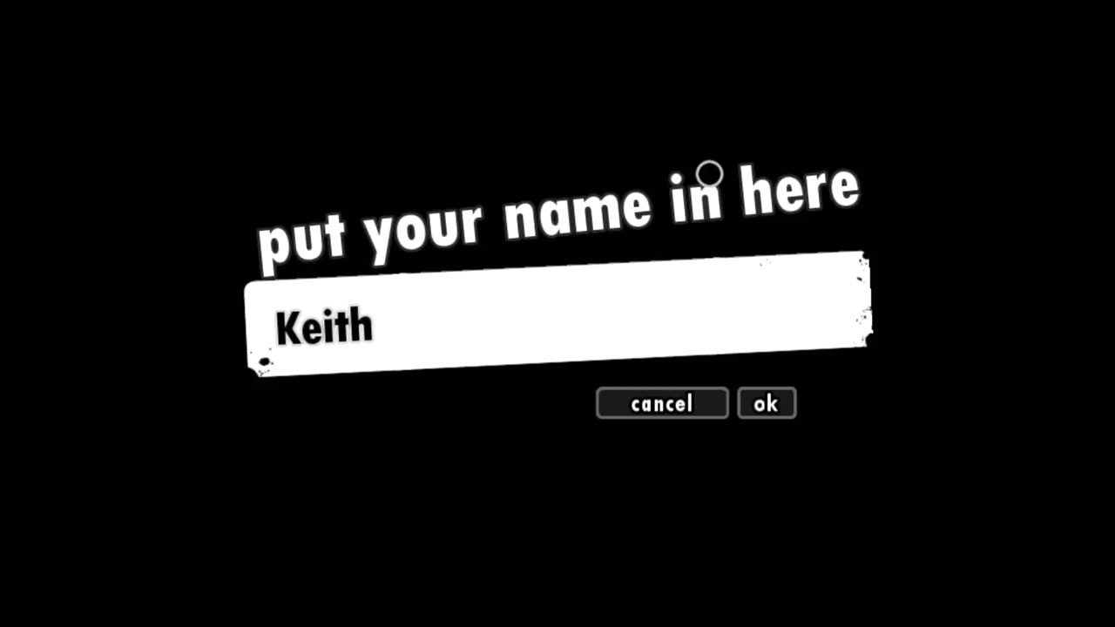
{"action": "left_click", "coordinate": [766, 405]}
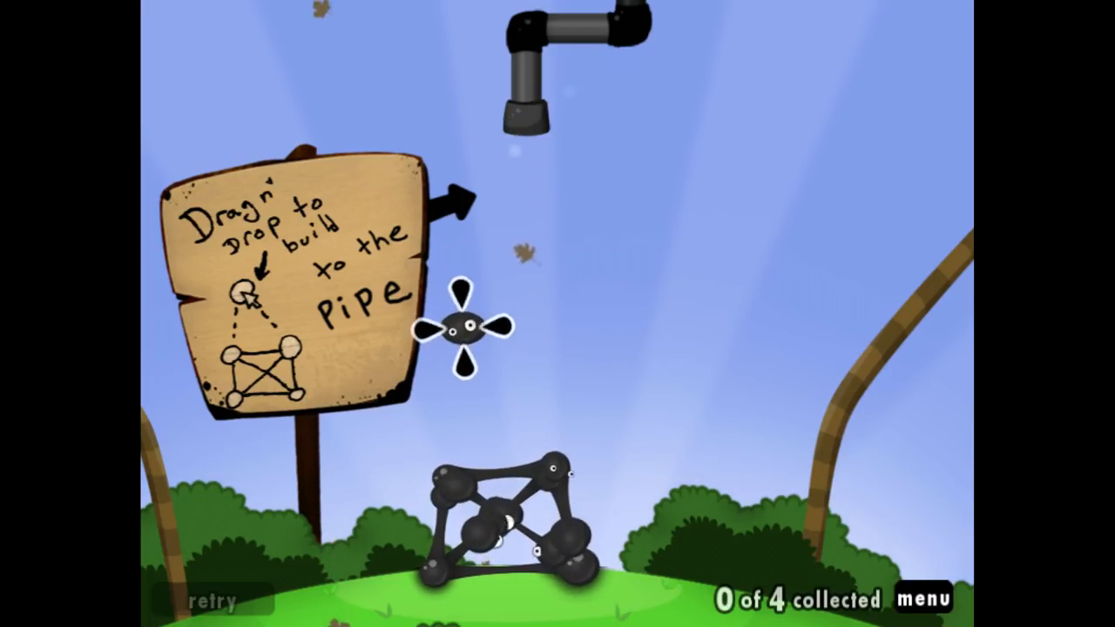
- Attach a free goo ball to grow the tower upward toward the pipe
{"action": "left_click_drag", "start_coordinate": [467, 327], "coordinate": [453, 345]}
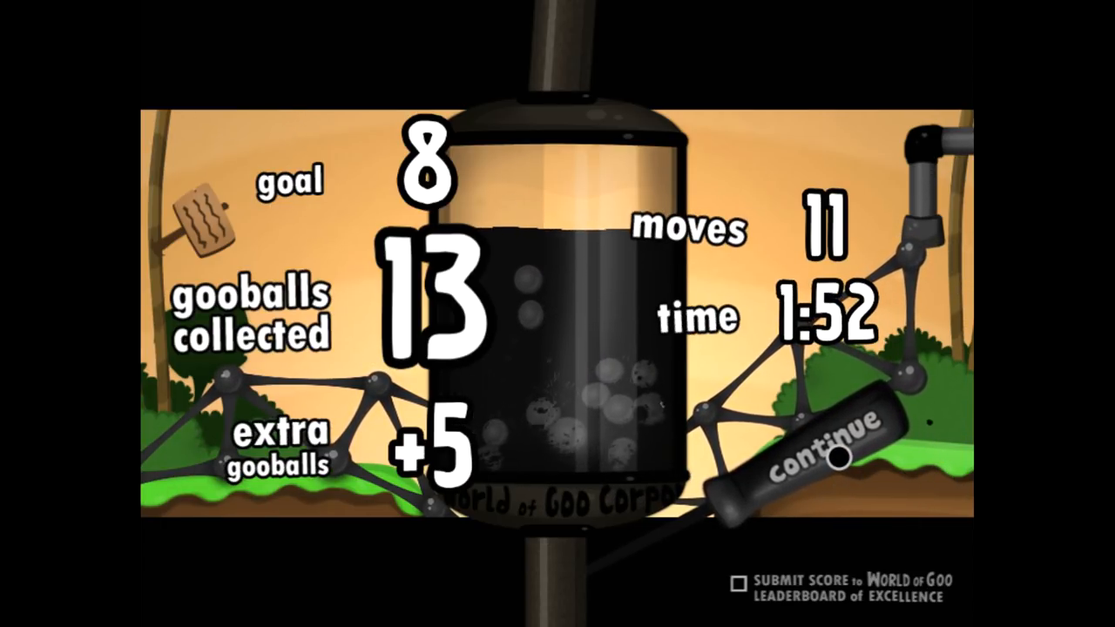
- Move past the level results after collecting 13 of 8 goo balls in 11 moves
{"action": "left_click", "coordinate": [815, 449]}
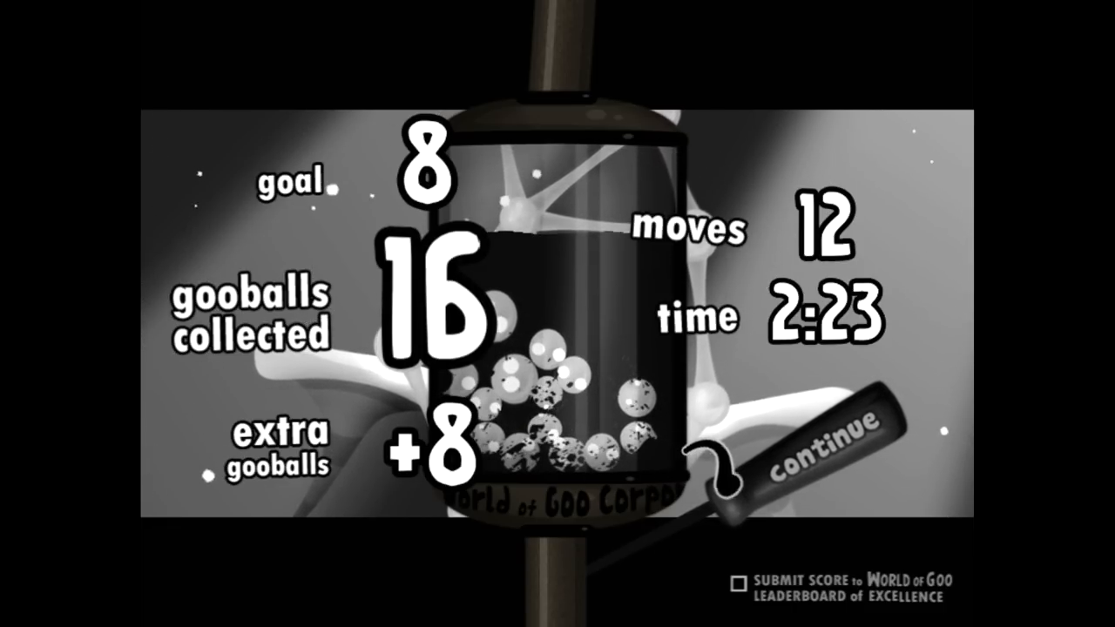
- Leave the results screen (16 of 8 goo balls) via the Continue lever
{"action": "left_click", "coordinate": [822, 444]}
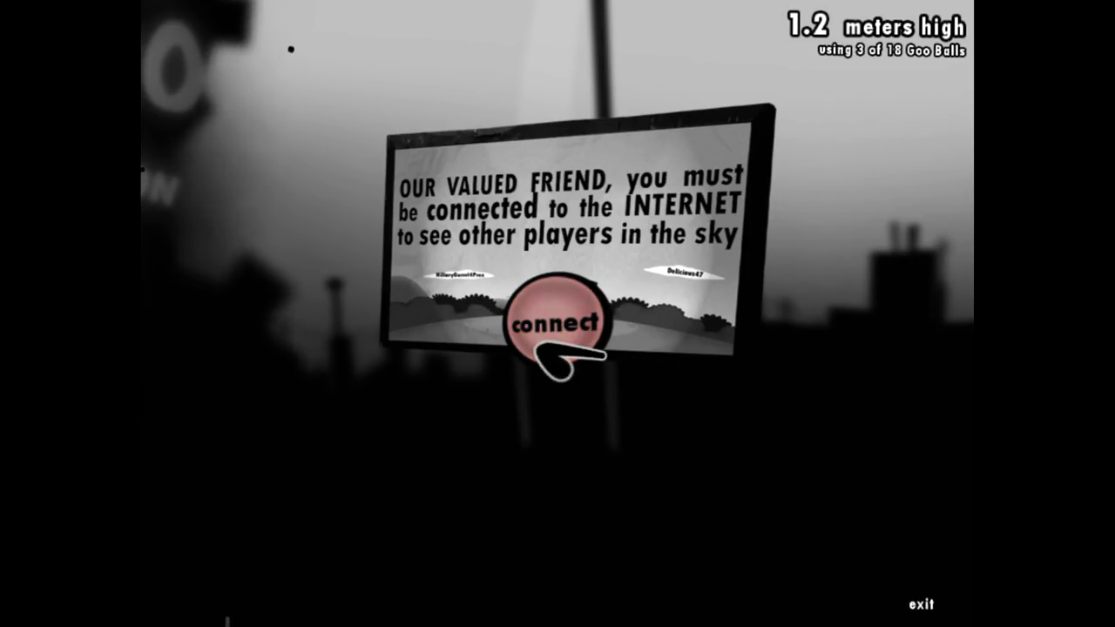
- Try the billboard's connect option, then bring up the tower's wooden sign
{"action": "left_click", "coordinate": [558, 321]}
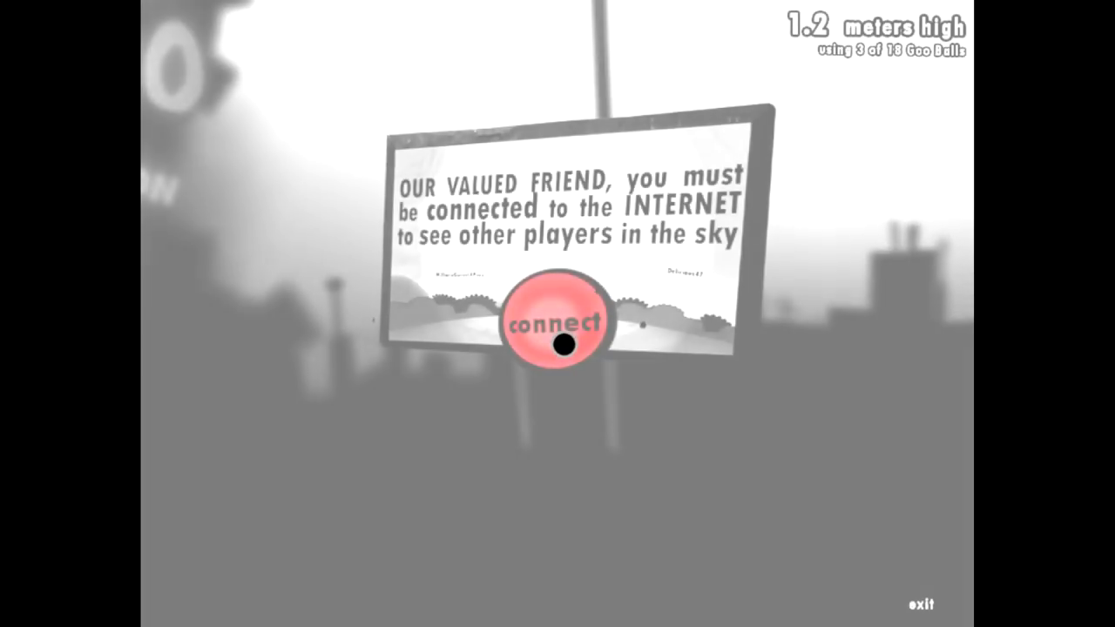
{"action": "left_click", "coordinate": [560, 317]}
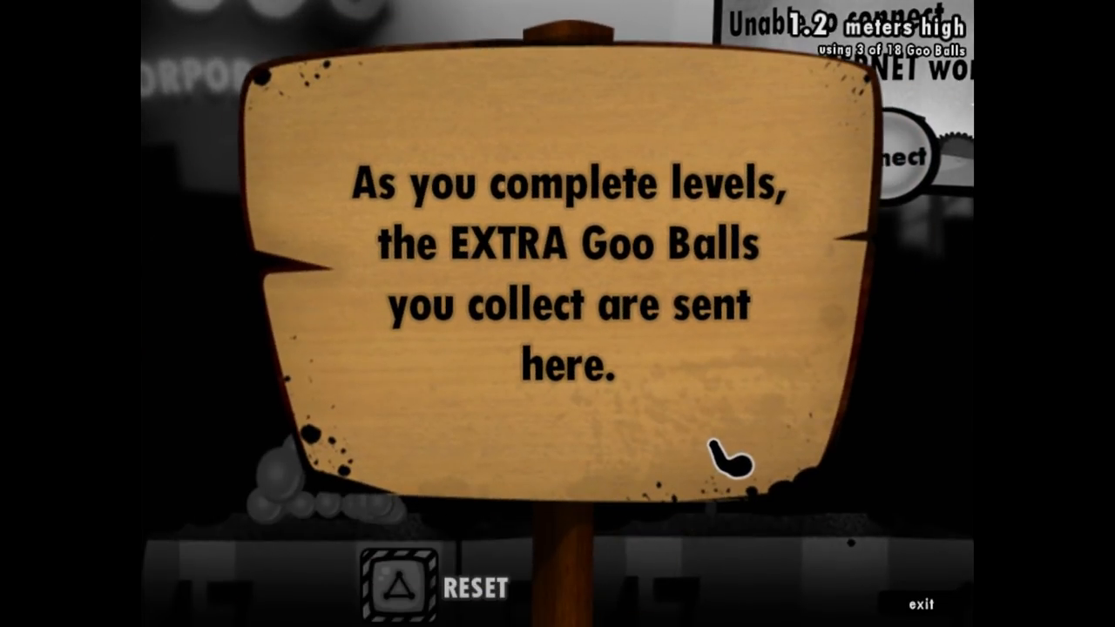
{"action": "mouse_move", "coordinate": [682, 435]}
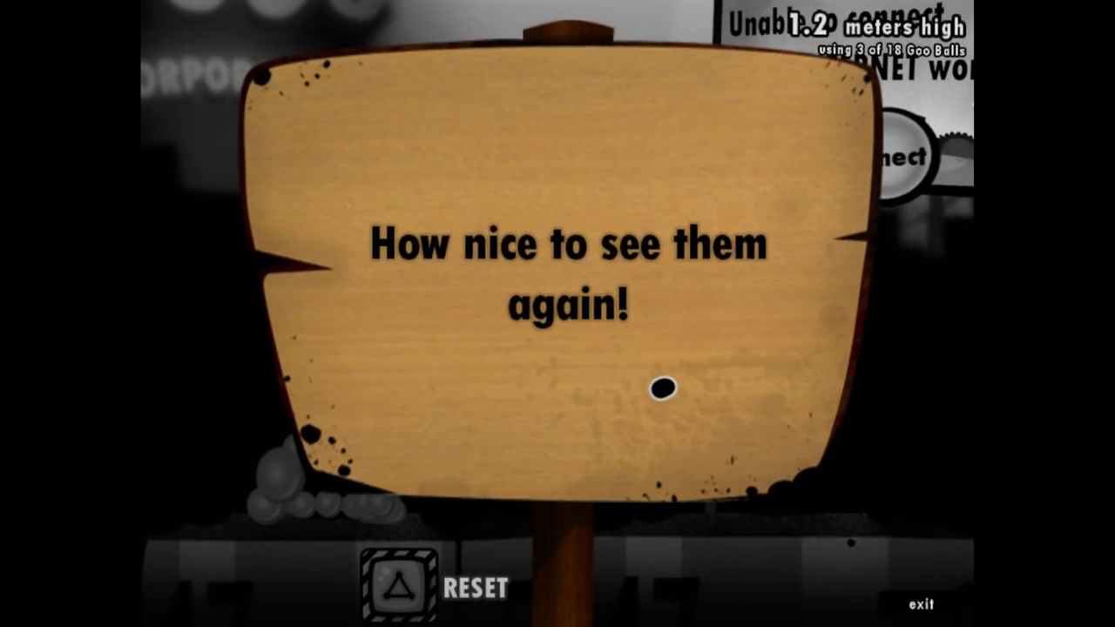
- Read through the sign's pages about extra goo balls and dismiss the last message
{"action": "left_click", "coordinate": [661, 387]}
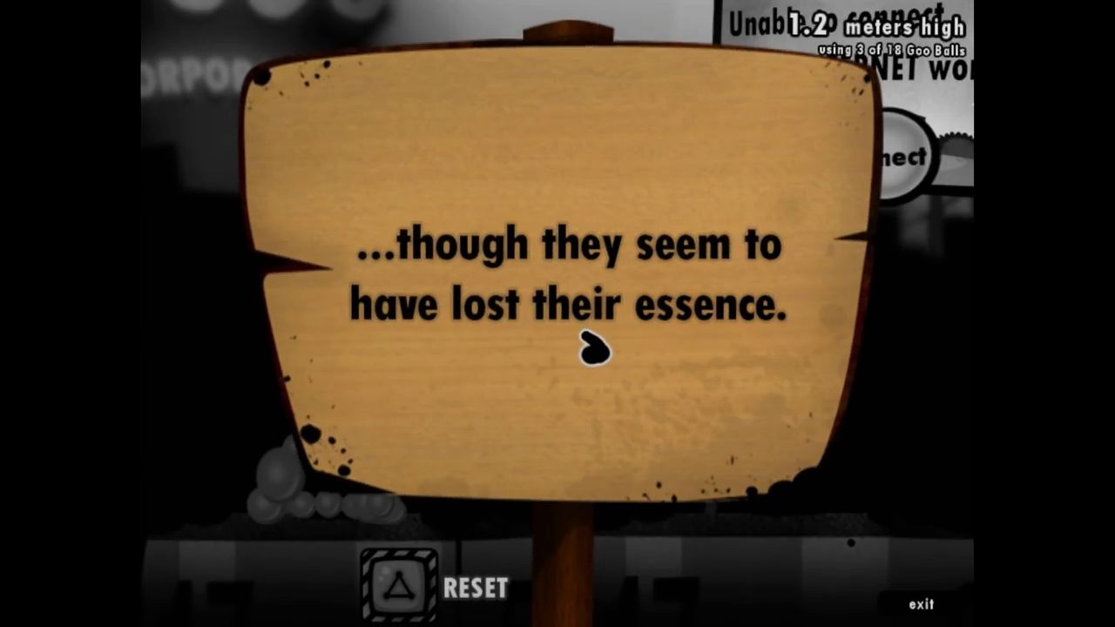
{"action": "left_click", "coordinate": [593, 352]}
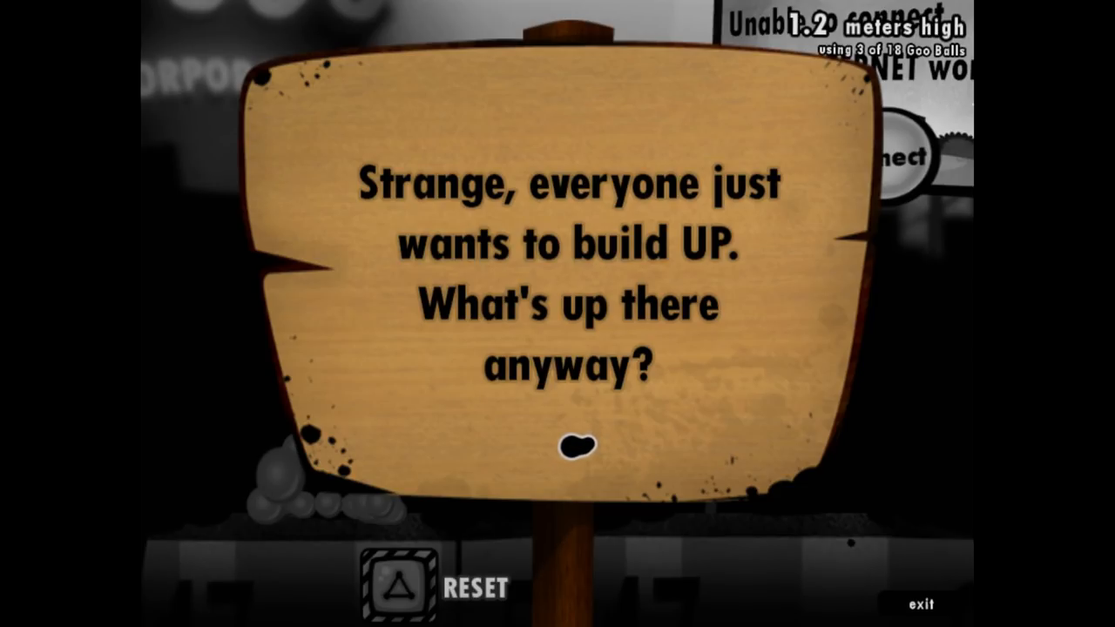
{"action": "left_click", "coordinate": [572, 448]}
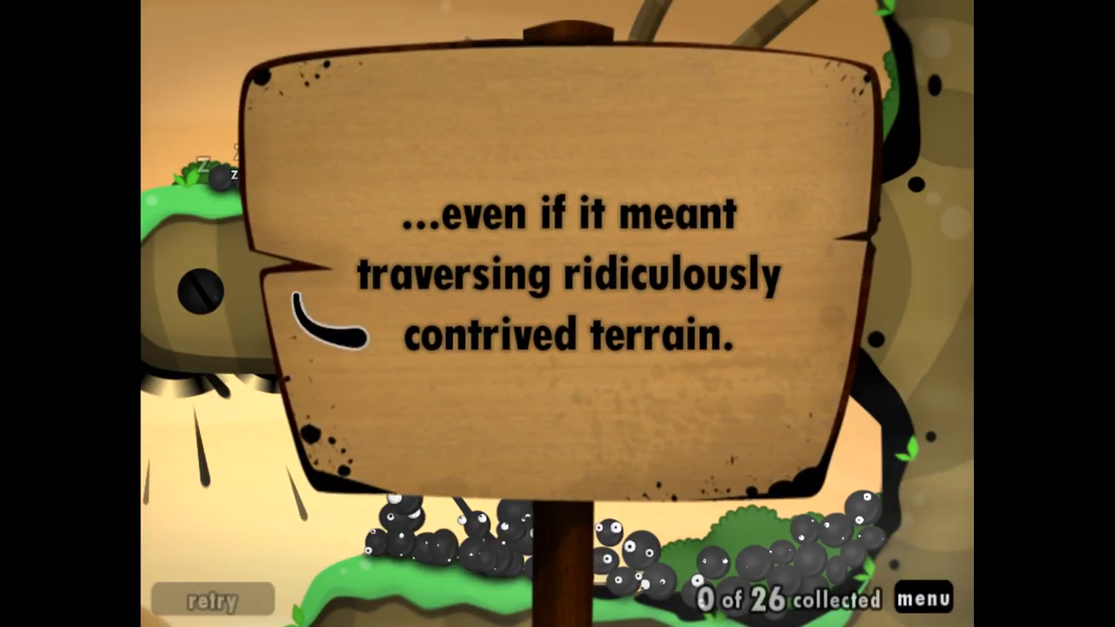
{"action": "mouse_move", "coordinate": [705, 328]}
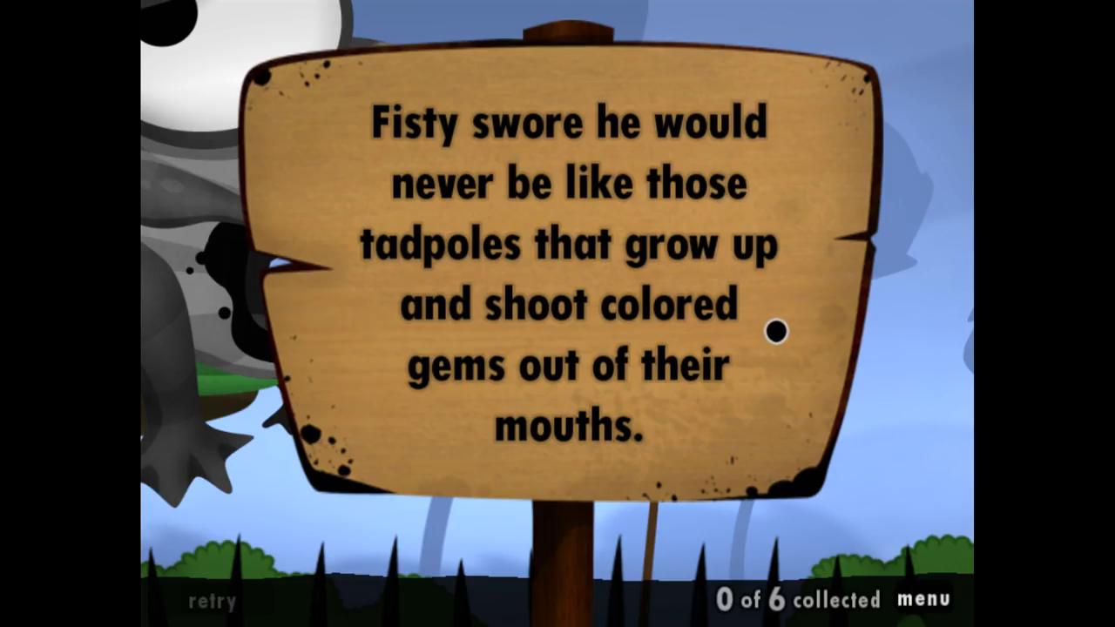
{"action": "mouse_move", "coordinate": [470, 174]}
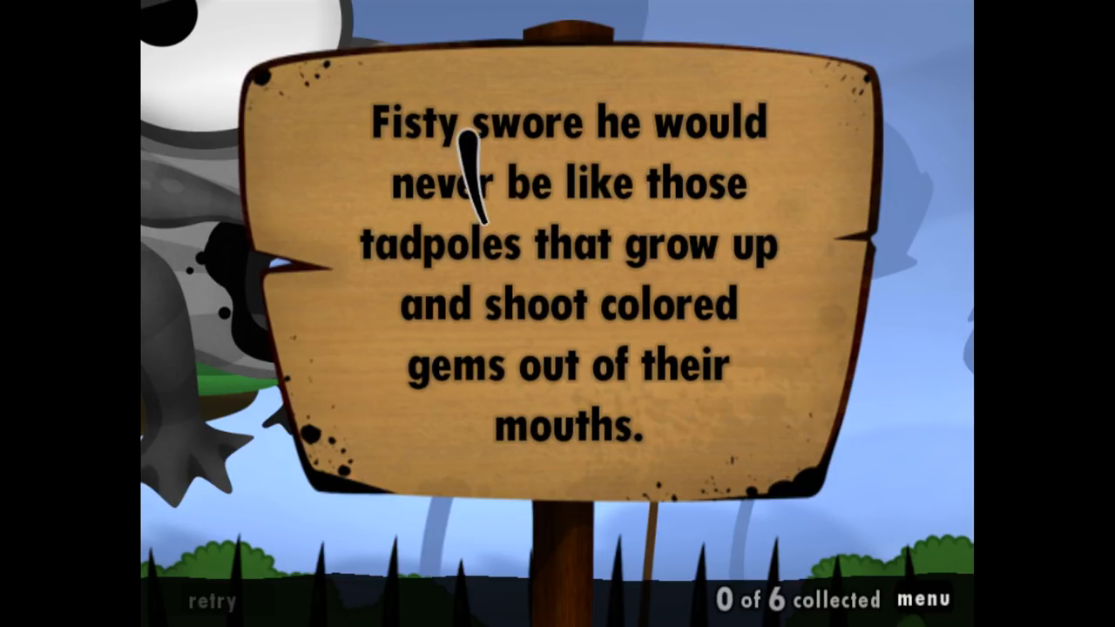
{"action": "mouse_move", "coordinate": [840, 126]}
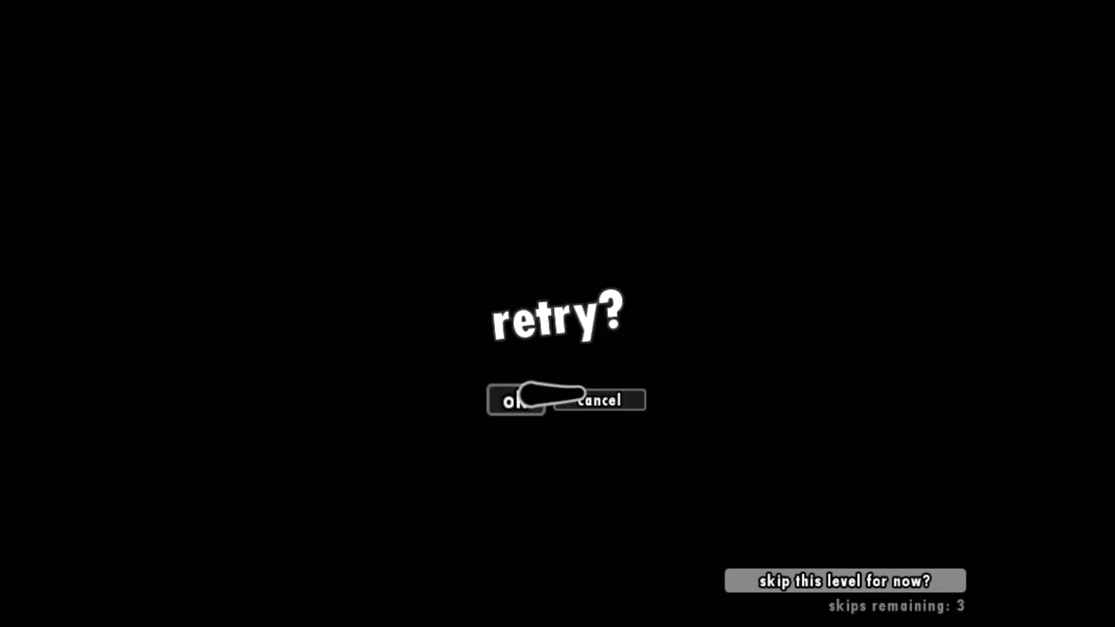
- Confirm the retry prompt to restart the balloon level
{"action": "left_click", "coordinate": [516, 399]}
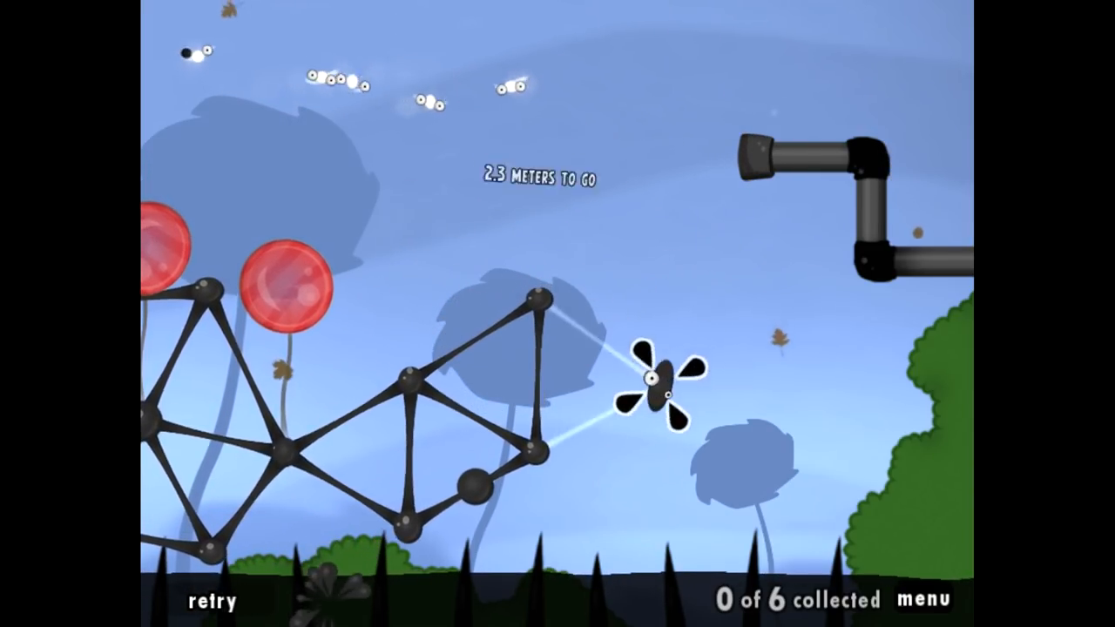
{"action": "left_click", "coordinate": [209, 599]}
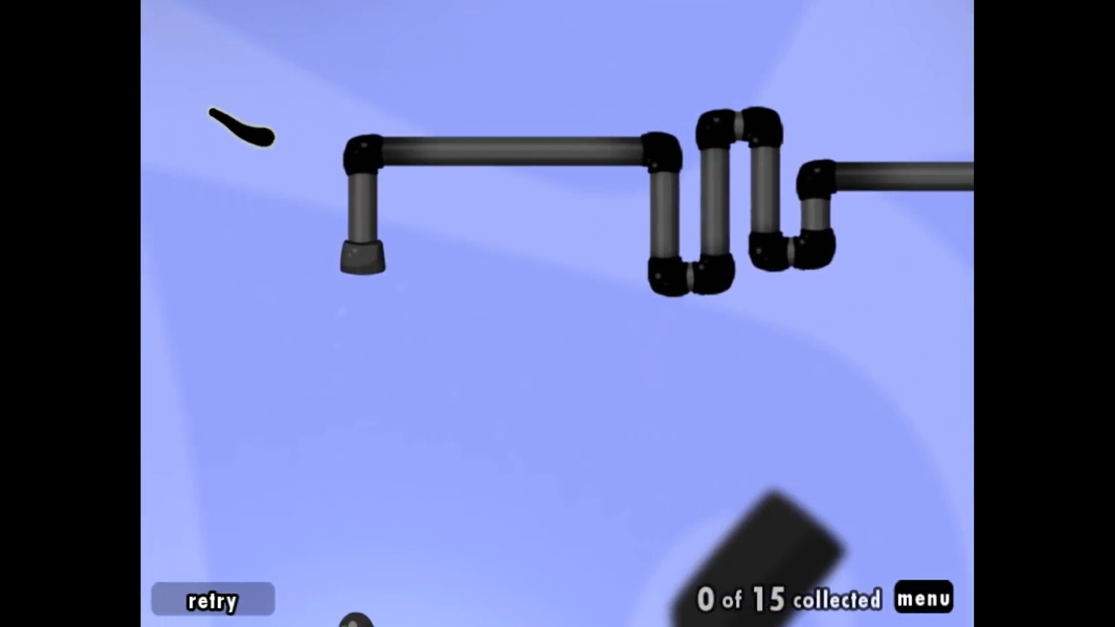
- Skip the opening camera pan to reach the sleeping goo balls
{"action": "left_click", "coordinate": [212, 599]}
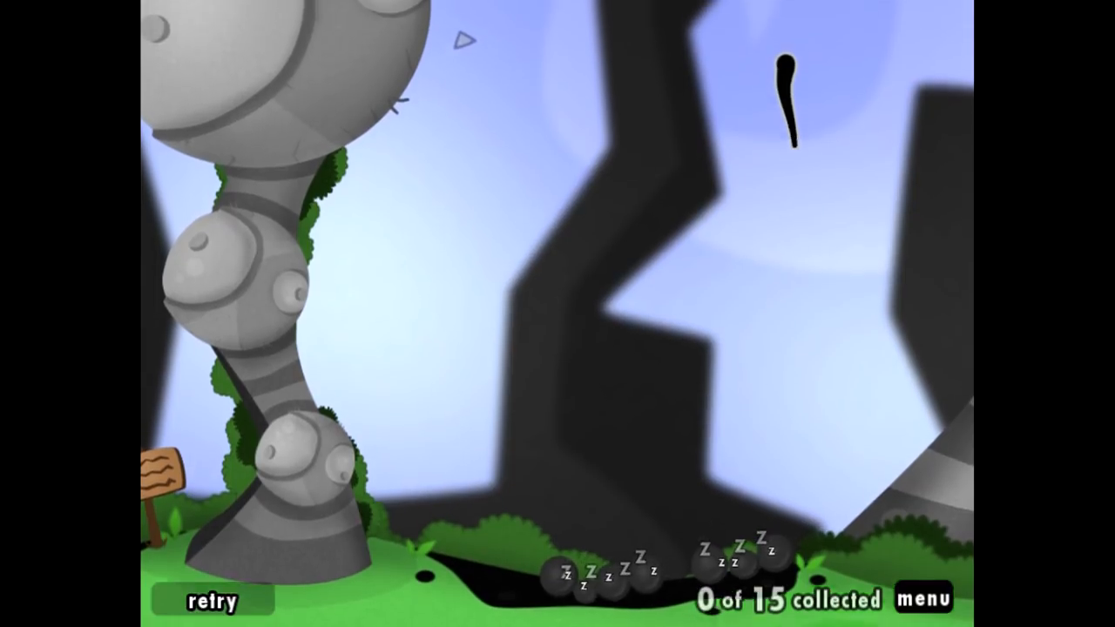